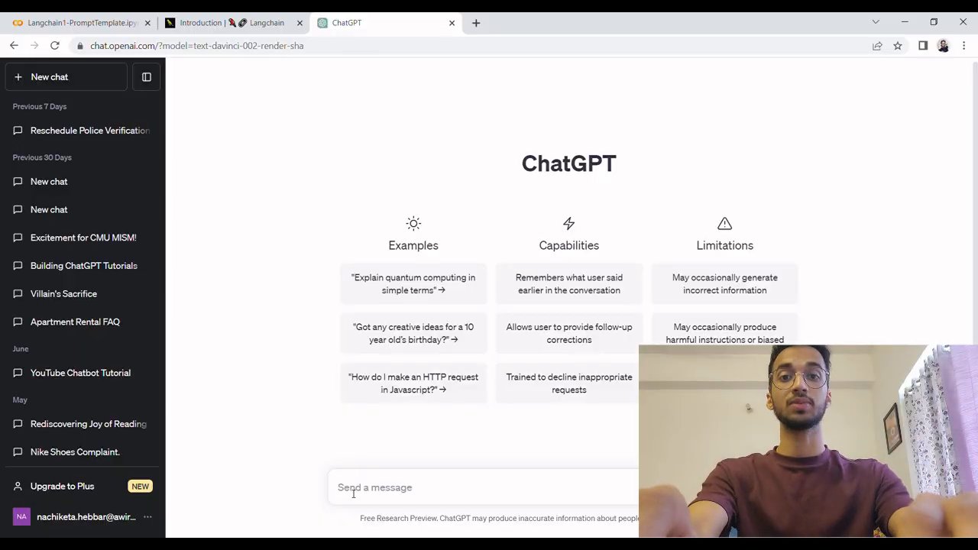
Ask ChatGPT 'what is the temperature right now' to show it lacks real-time data
{"action": "type", "text": "what is the t"}
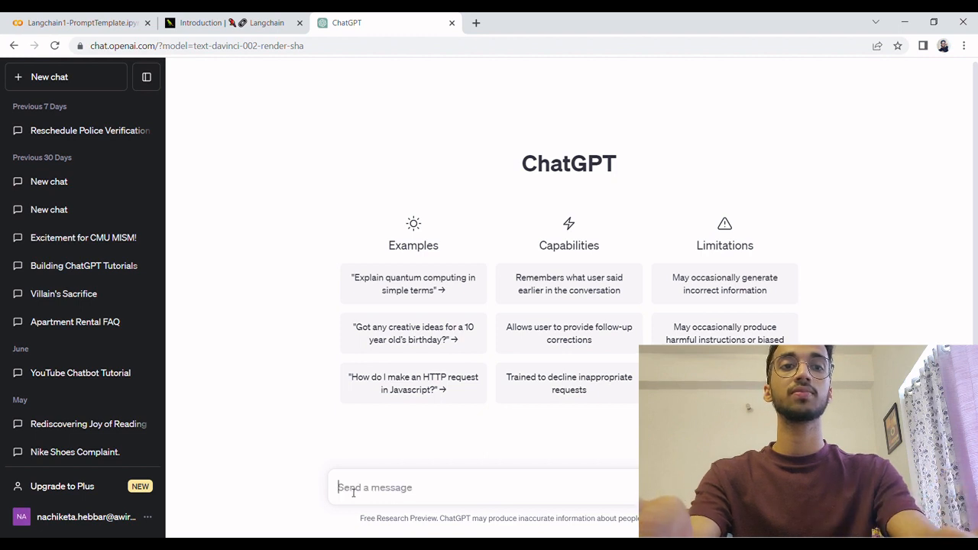
{"action": "type", "text": "what"}
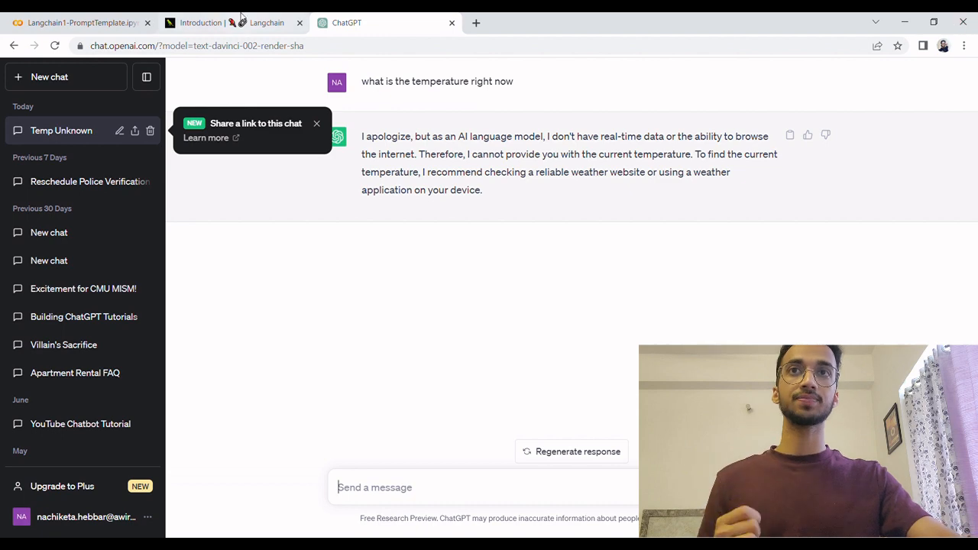
Highlight the Data-aware and Agentic bullets on the LangChain Introduction page, then return to Colab
{"action": "left_click", "coordinate": [222, 23]}
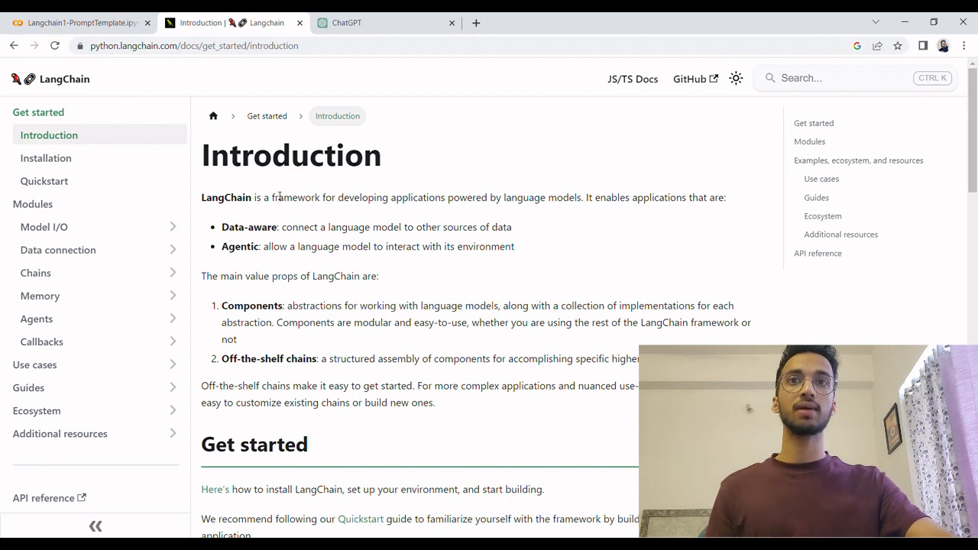
{"action": "left_click_drag", "start_coordinate": [254, 197], "coordinate": [330, 227]}
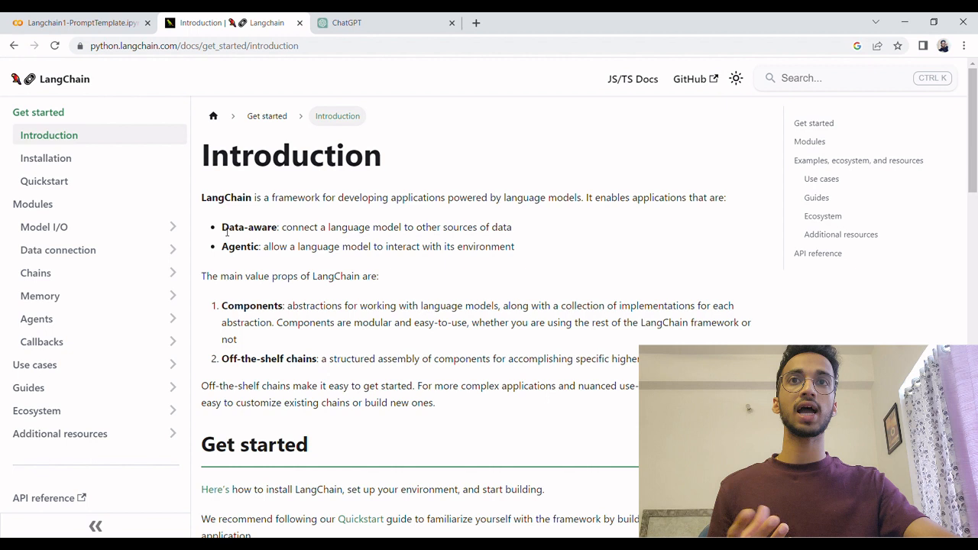
{"action": "left_click_drag", "start_coordinate": [283, 246], "coordinate": [516, 246]}
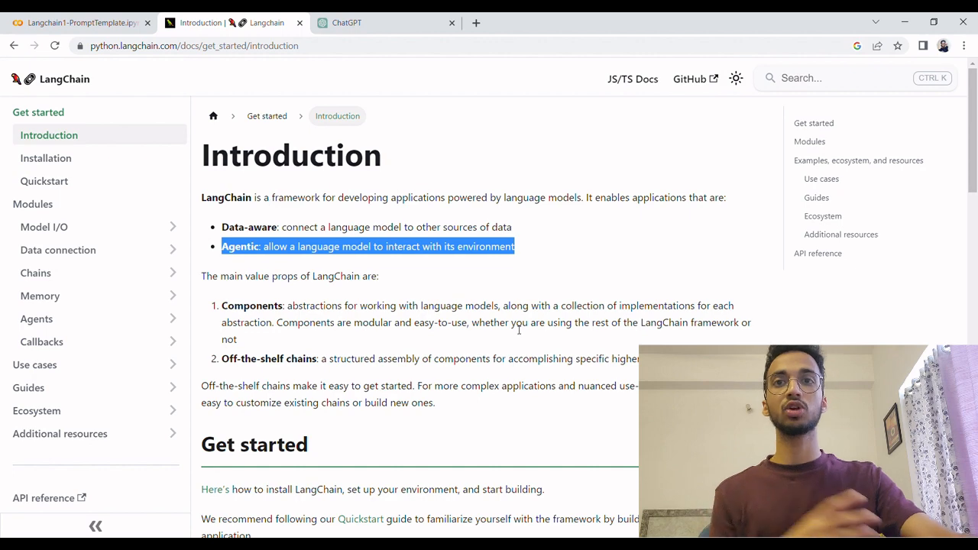
{"action": "left_click", "coordinate": [77, 23]}
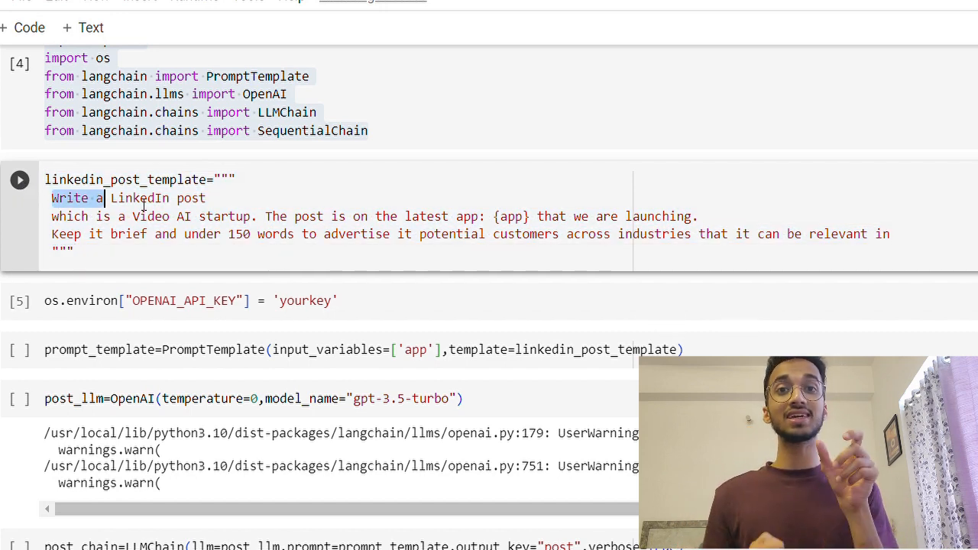
Extend the template's first line to 'Write a LinkedIn post for my company Awiros'
{"action": "type", "text": "for my"}
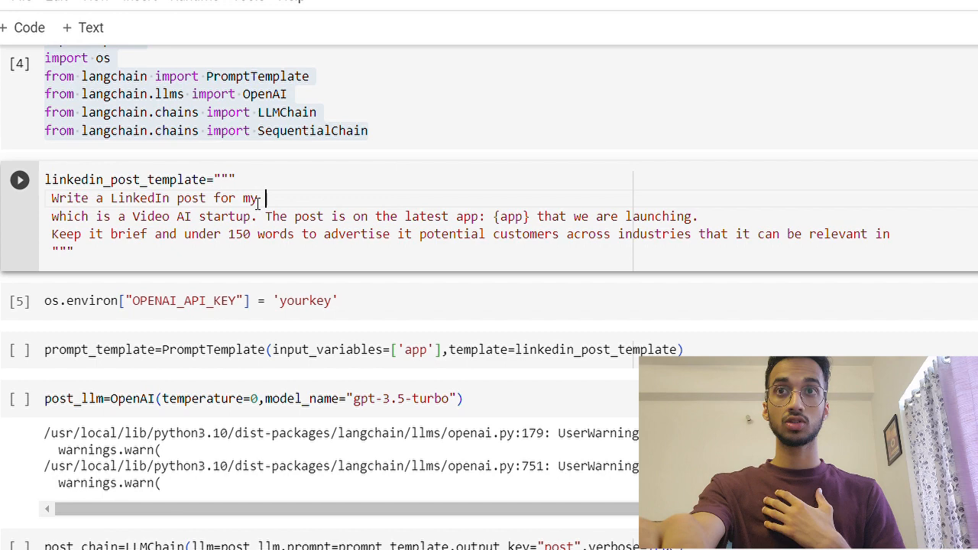
{"action": "type", "text": "company Ai"}
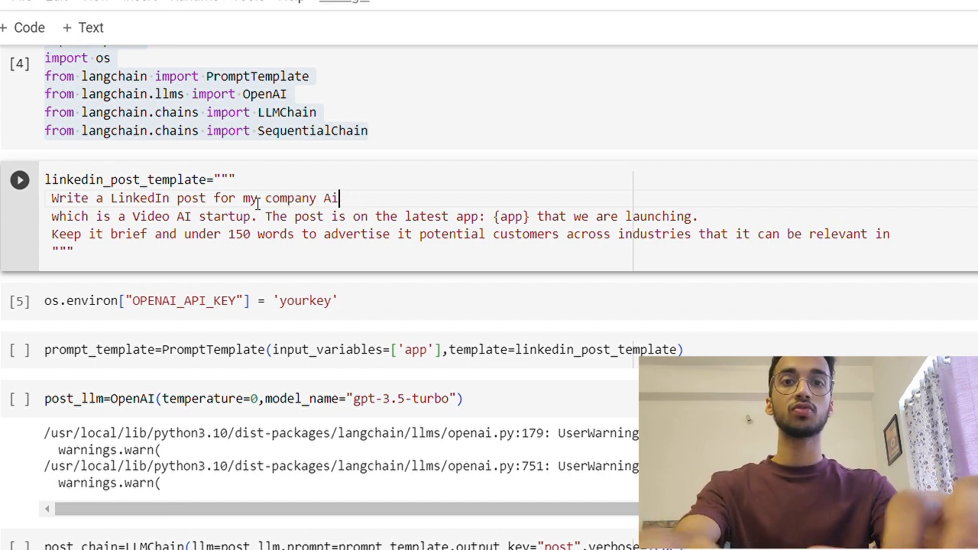
{"action": "type", "text": "wiros"}
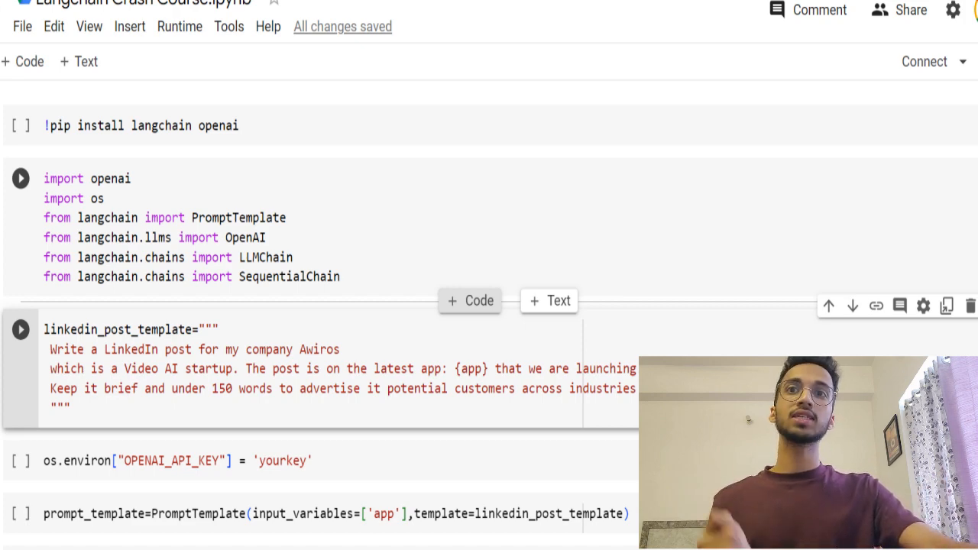
{"action": "scroll", "scroll_direction": "down", "scroll_amount": 3}
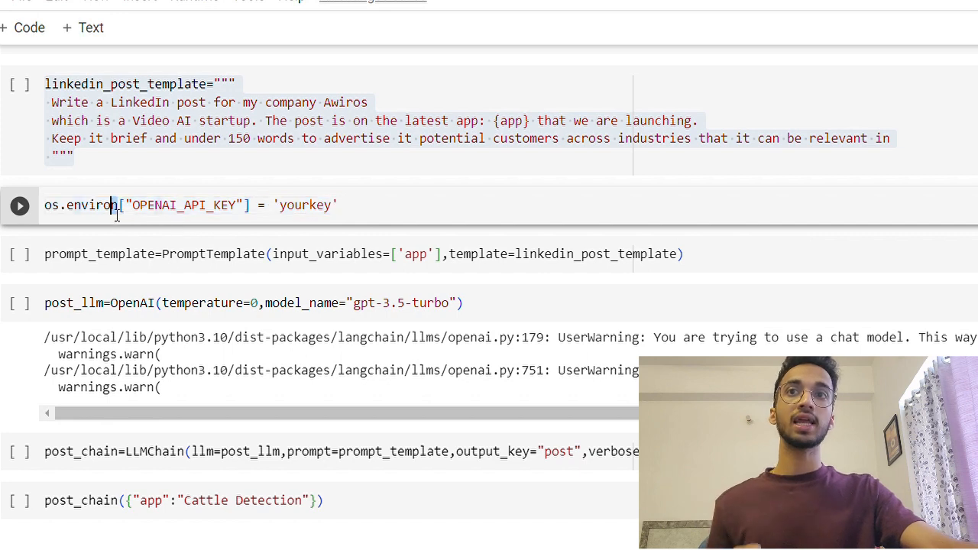
{"action": "double_click", "coordinate": [79, 205]}
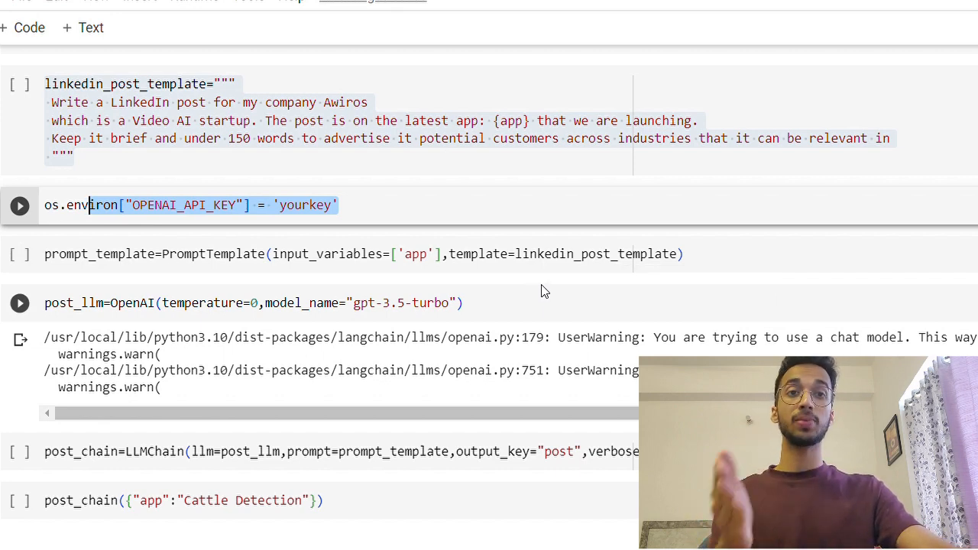
{"action": "mouse_move", "coordinate": [558, 298]}
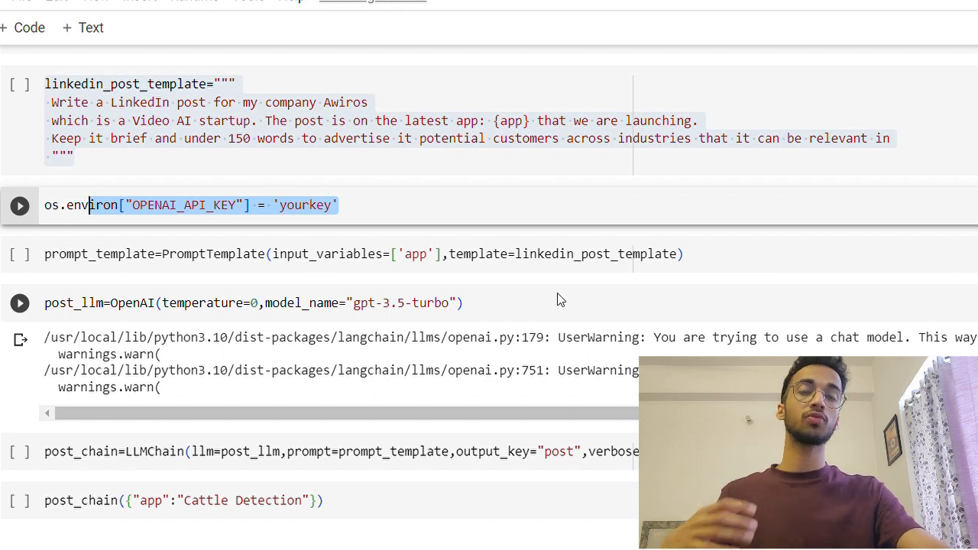
{"action": "mouse_move", "coordinate": [560, 296]}
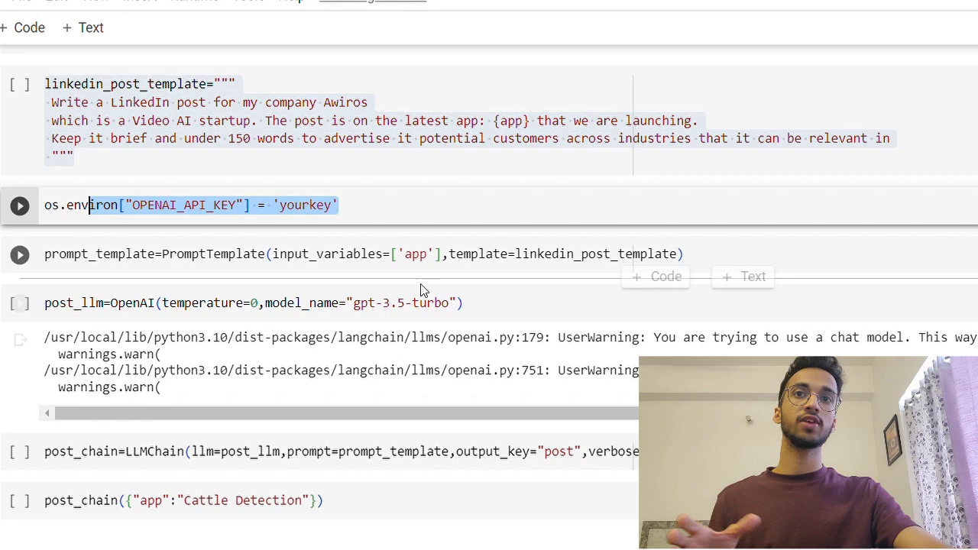
{"action": "left_click", "coordinate": [19, 204]}
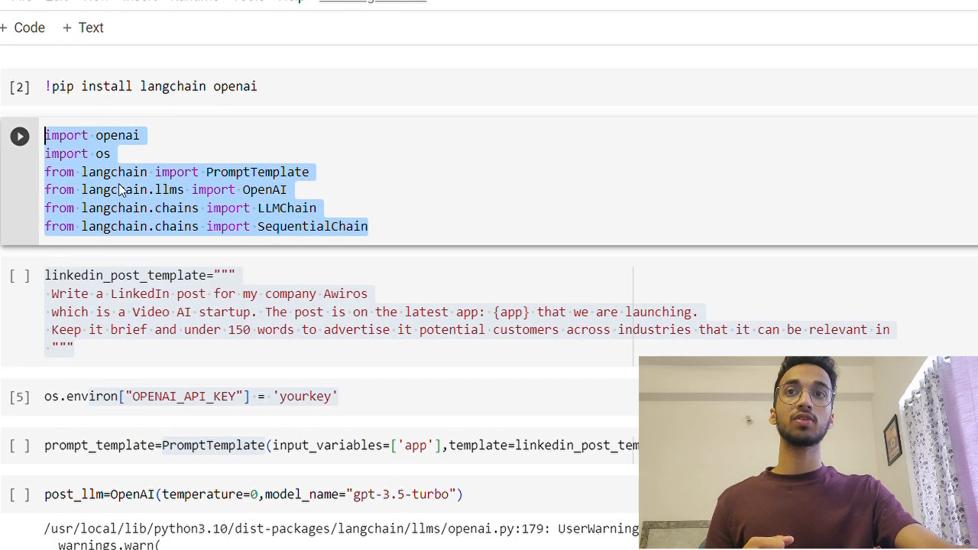
{"action": "scroll", "scroll_direction": "down", "scroll_amount": 3}
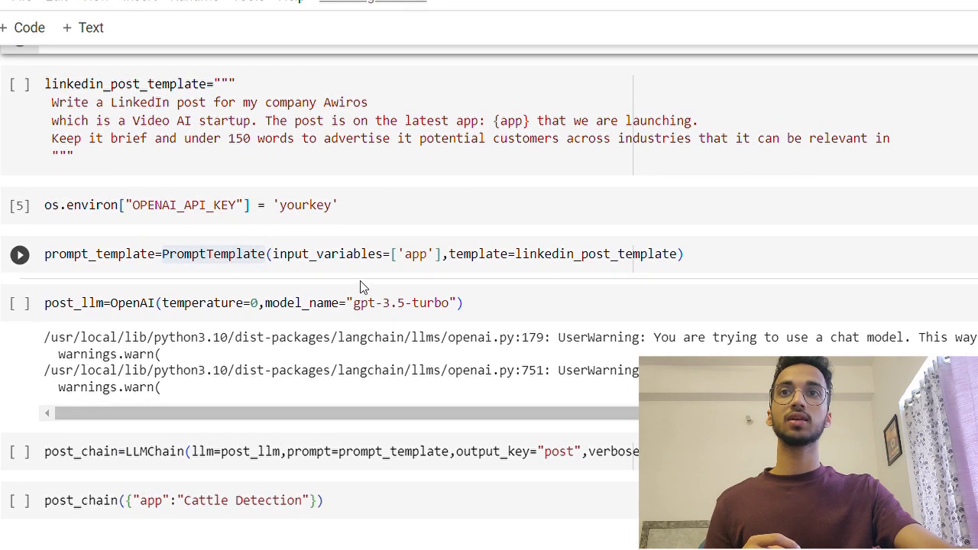
{"action": "double_click", "coordinate": [397, 254]}
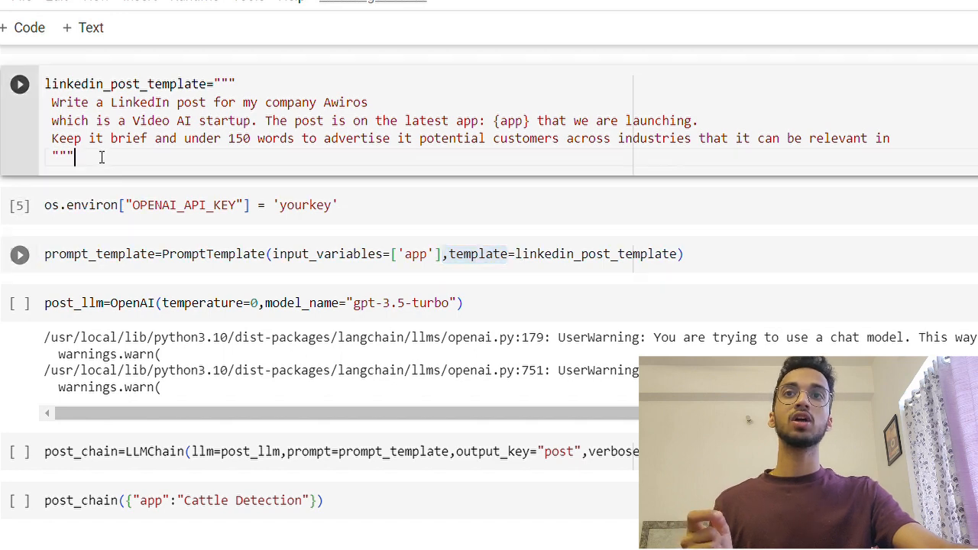
{"action": "left_click_drag", "start_coordinate": [52, 101], "coordinate": [74, 155]}
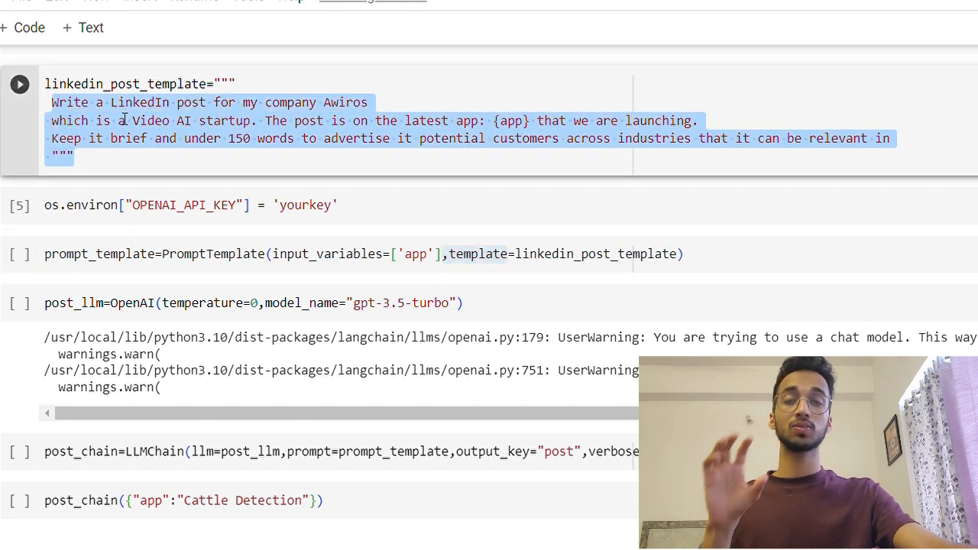
{"action": "scroll", "scroll_direction": "down", "scroll_amount": 3}
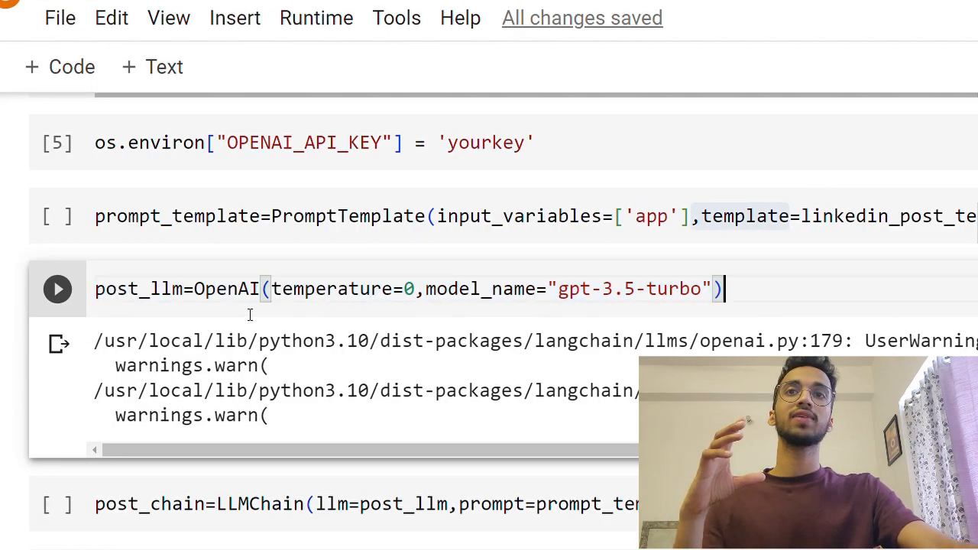
{"action": "left_click_drag", "start_coordinate": [194, 289], "coordinate": [722, 289]}
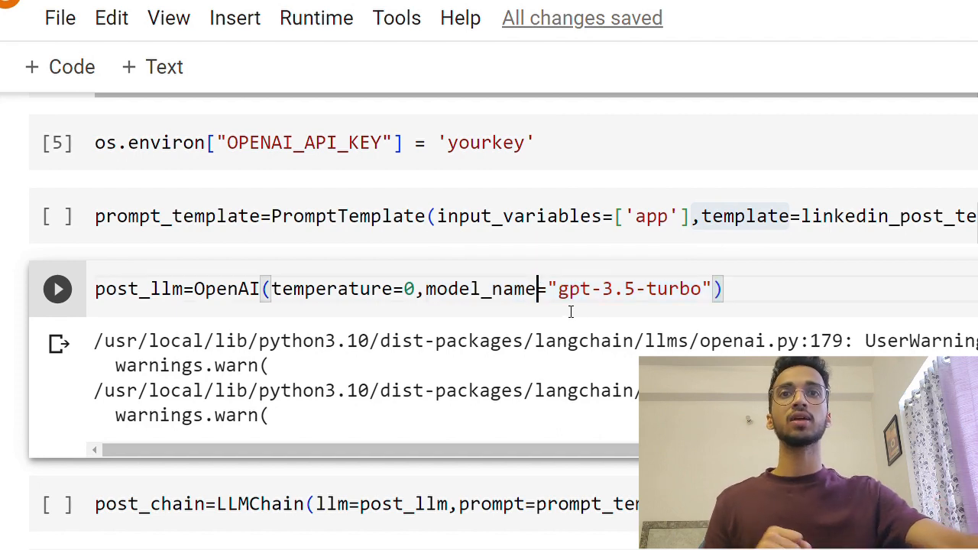
{"action": "double_click", "coordinate": [630, 288]}
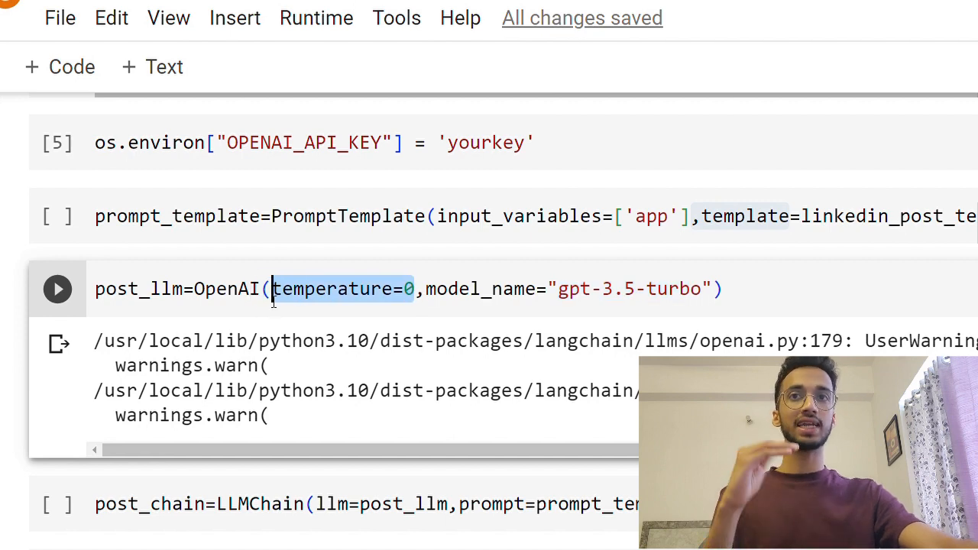
{"action": "mouse_move", "coordinate": [227, 287]}
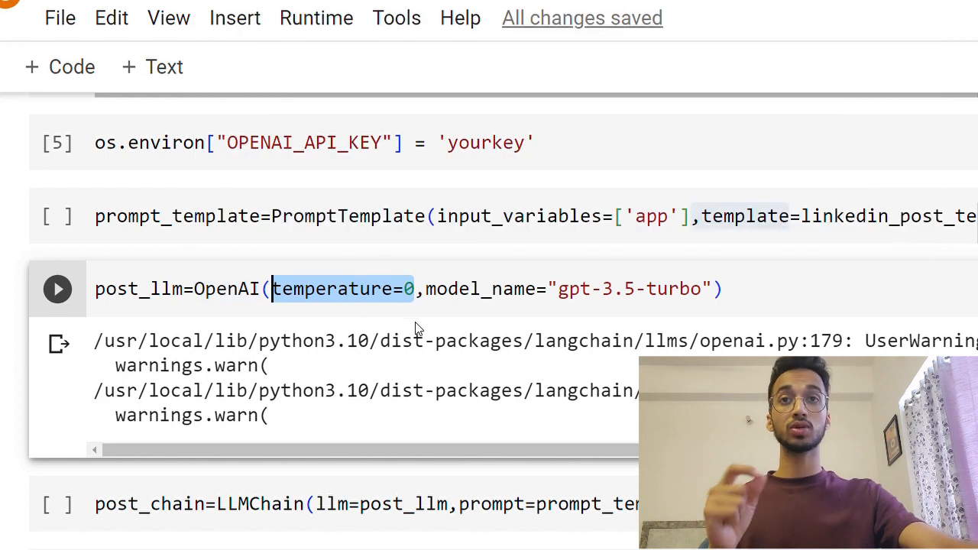
{"action": "mouse_move", "coordinate": [427, 318]}
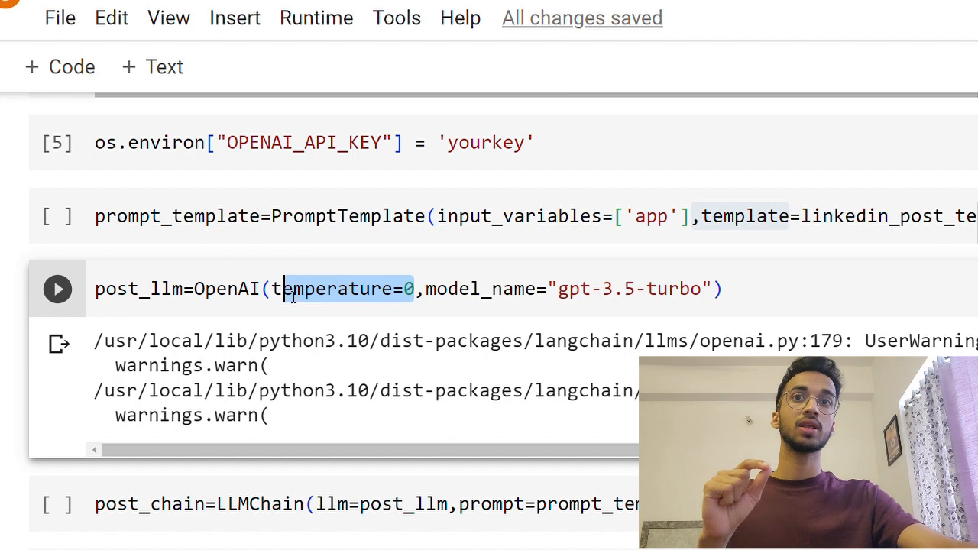
{"action": "scroll", "scroll_direction": "down", "scroll_amount": 3}
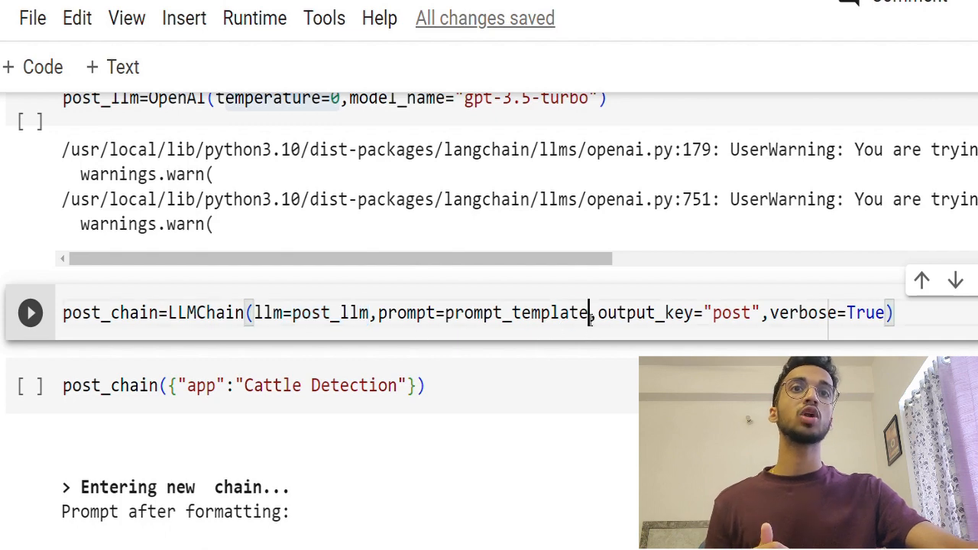
Execute the post_chain = LLMChain(...) cell with output key post and verbose logging
{"action": "double_click", "coordinate": [517, 312]}
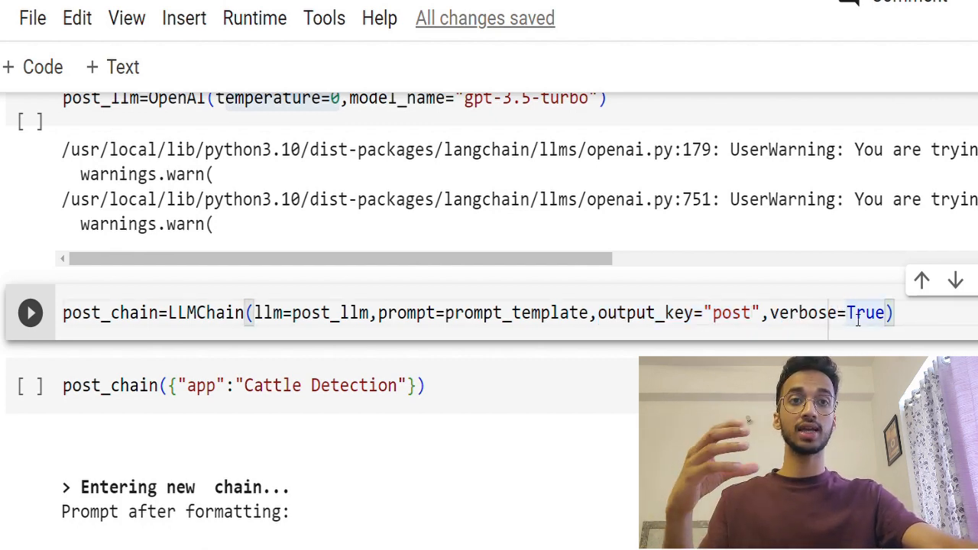
{"action": "left_click", "coordinate": [30, 312]}
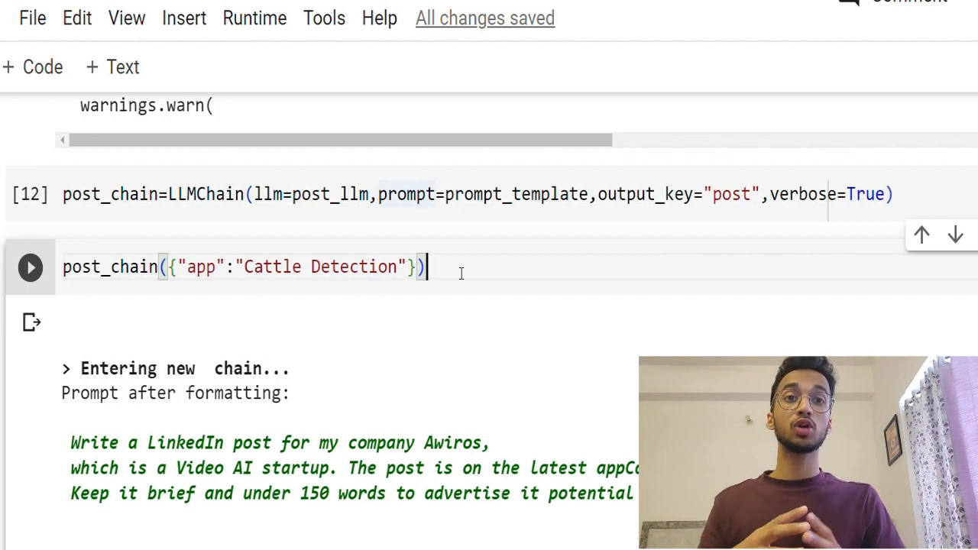
Run post_chain with app 'Cattle Detection' and select the generated Awiros LinkedIn post in the output
{"action": "double_click", "coordinate": [355, 266]}
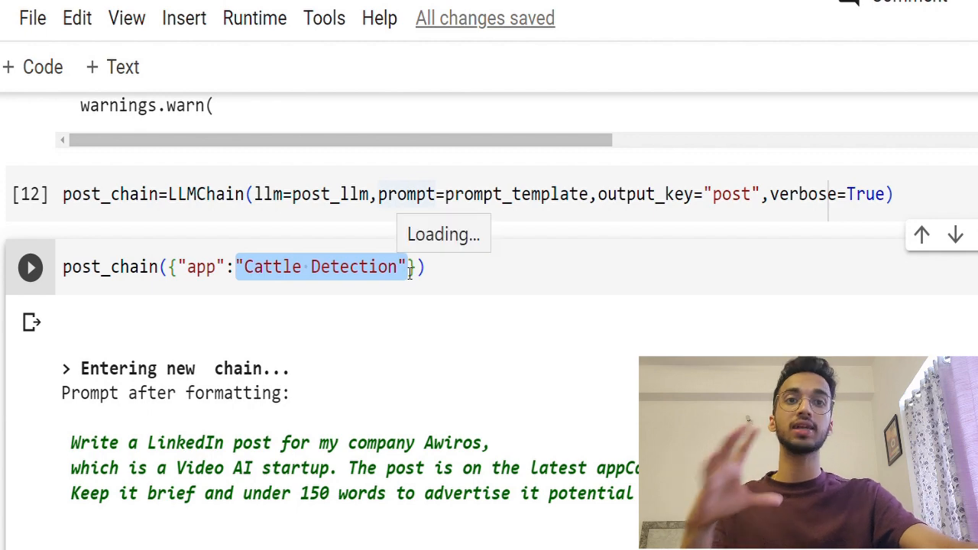
{"action": "left_click", "coordinate": [31, 266]}
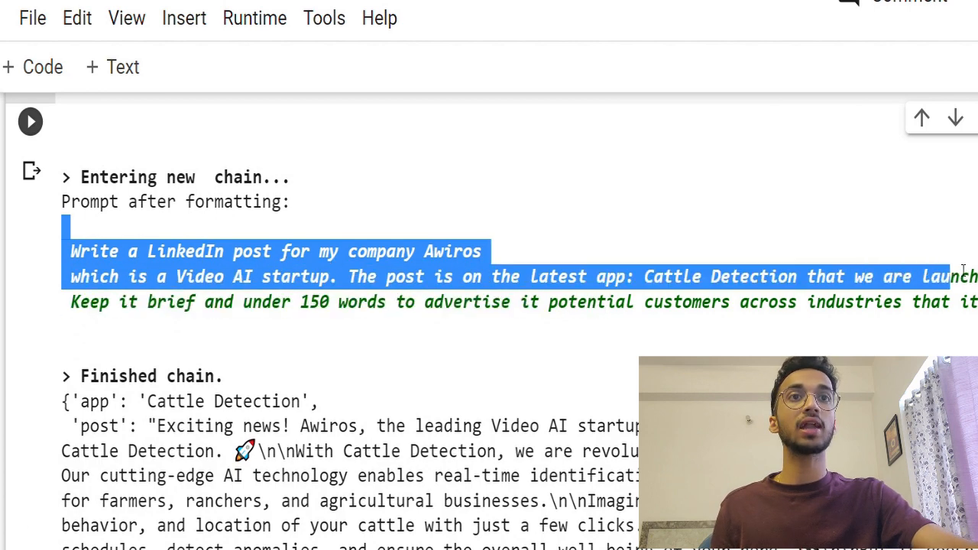
{"action": "mouse_move", "coordinate": [364, 327]}
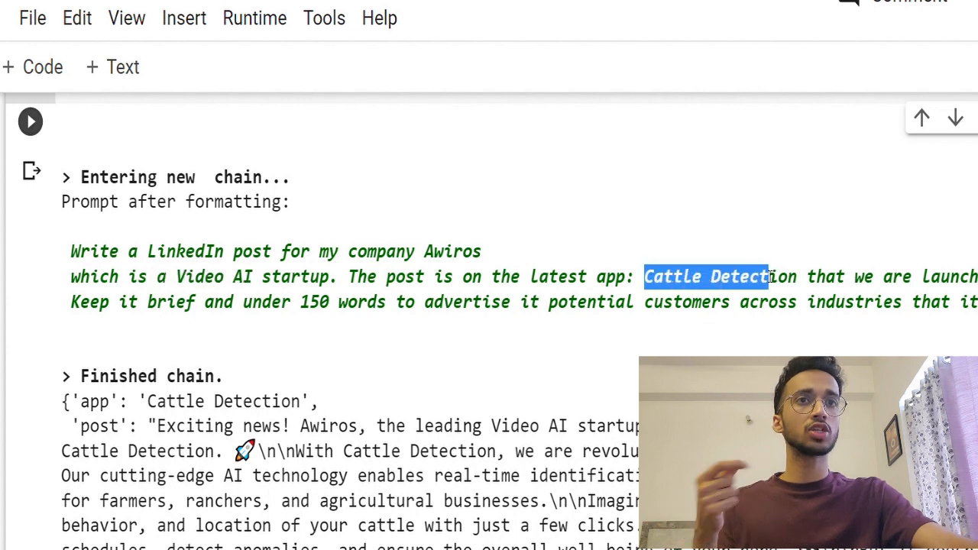
{"action": "scroll", "scroll_direction": "down", "scroll_amount": 3}
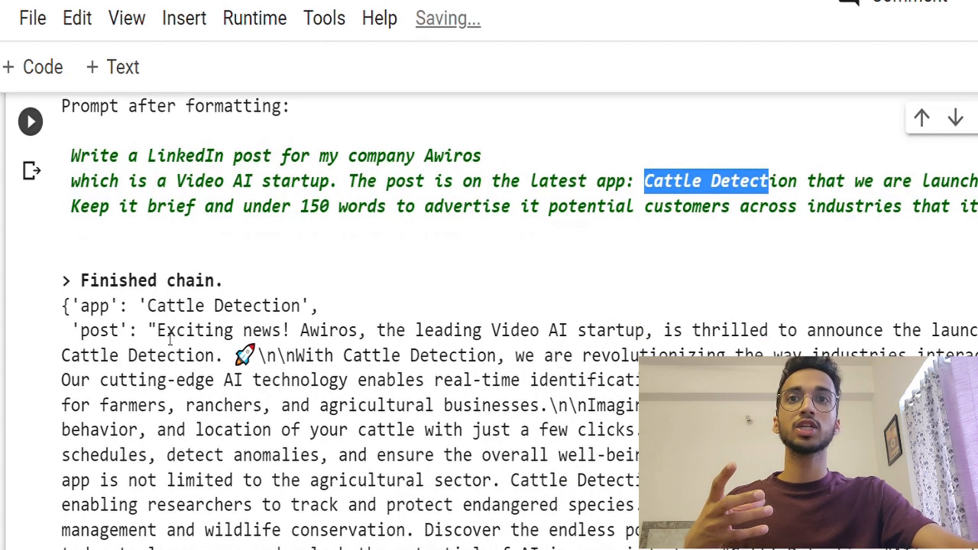
{"action": "left_click_drag", "start_coordinate": [153, 330], "coordinate": [634, 529]}
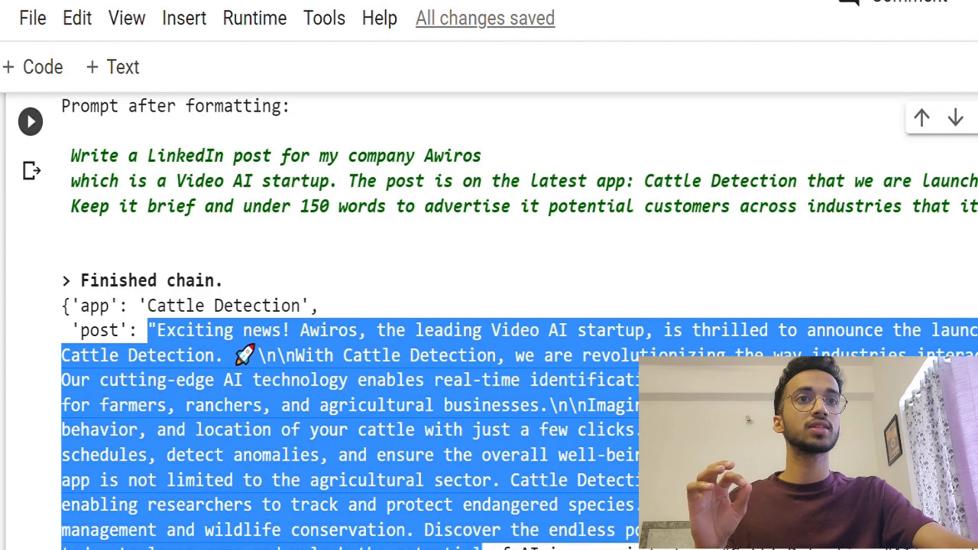
{"action": "scroll", "scroll_direction": "down", "scroll_amount": 3}
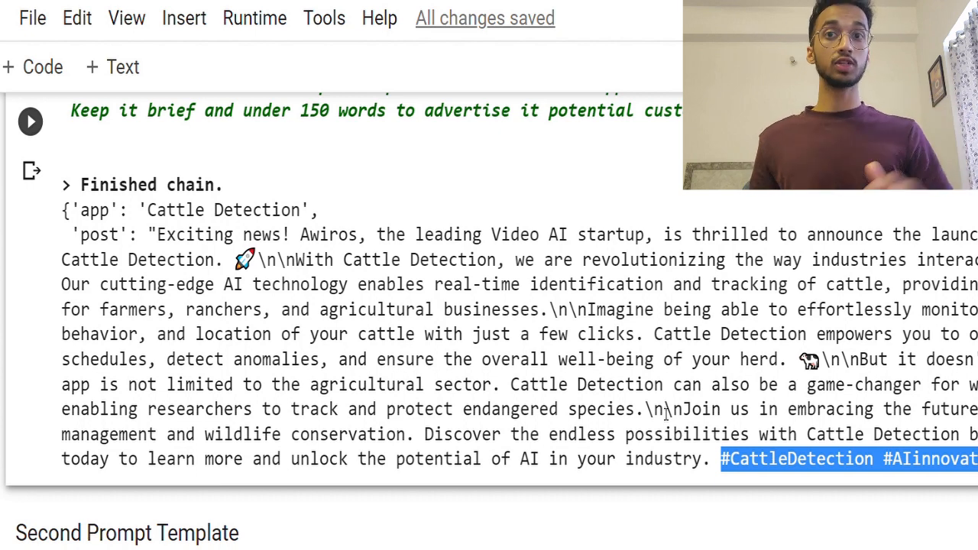
{"action": "scroll", "scroll_direction": "down", "scroll_amount": 3}
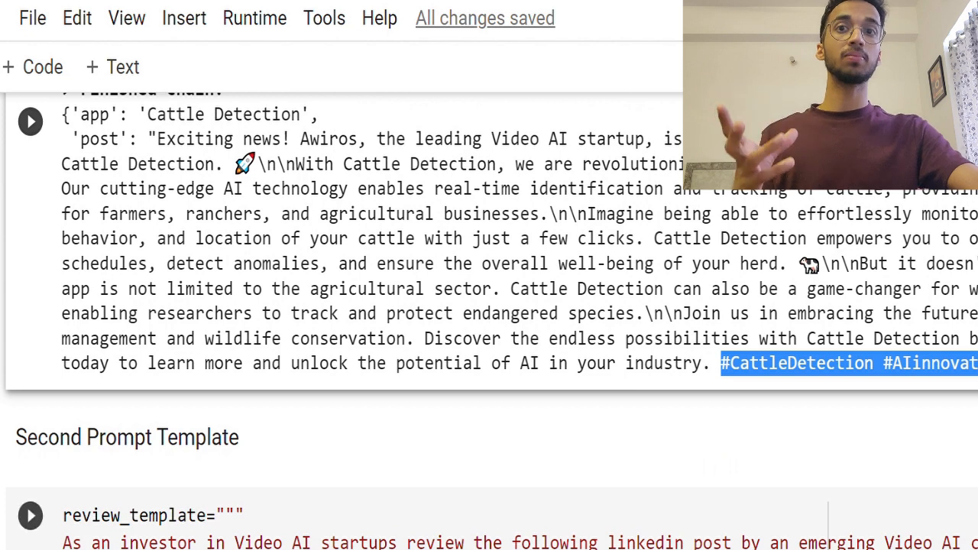
{"action": "scroll", "scroll_direction": "down", "scroll_amount": 3}
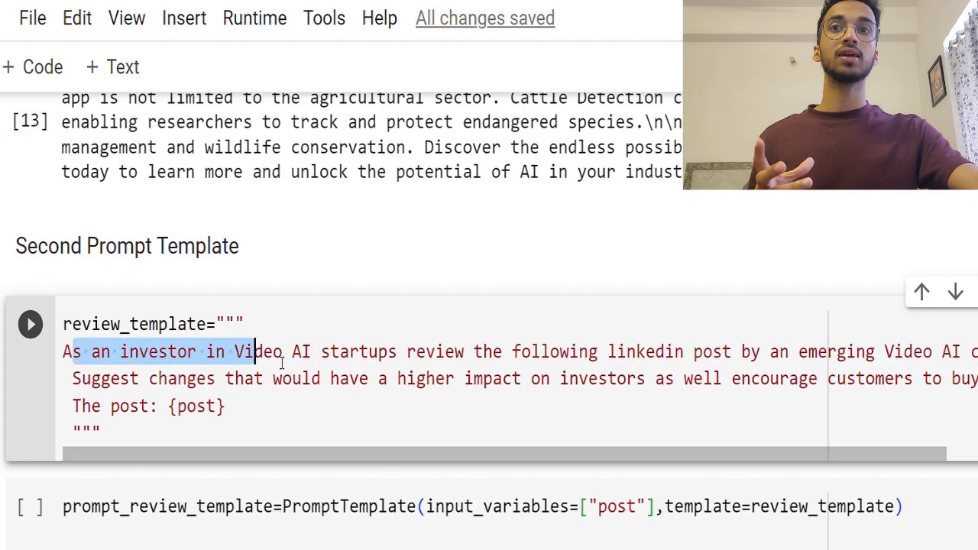
{"action": "left_click", "coordinate": [474, 379]}
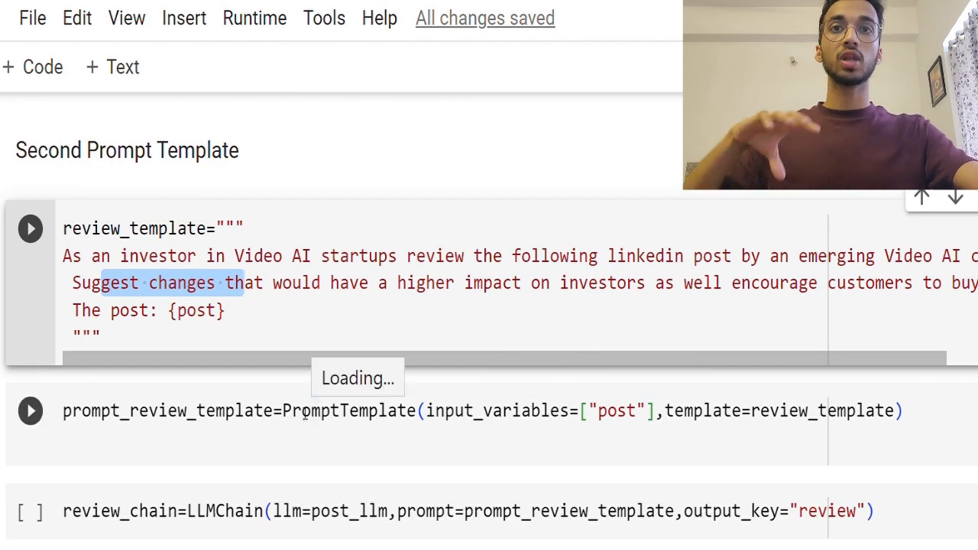
{"action": "double_click", "coordinate": [349, 410]}
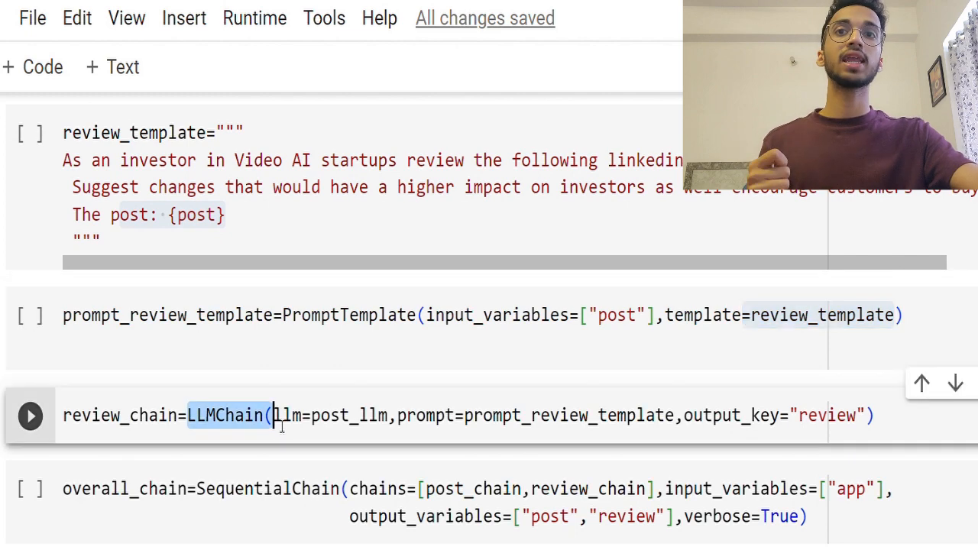
{"action": "scroll", "scroll_direction": "down", "scroll_amount": 3}
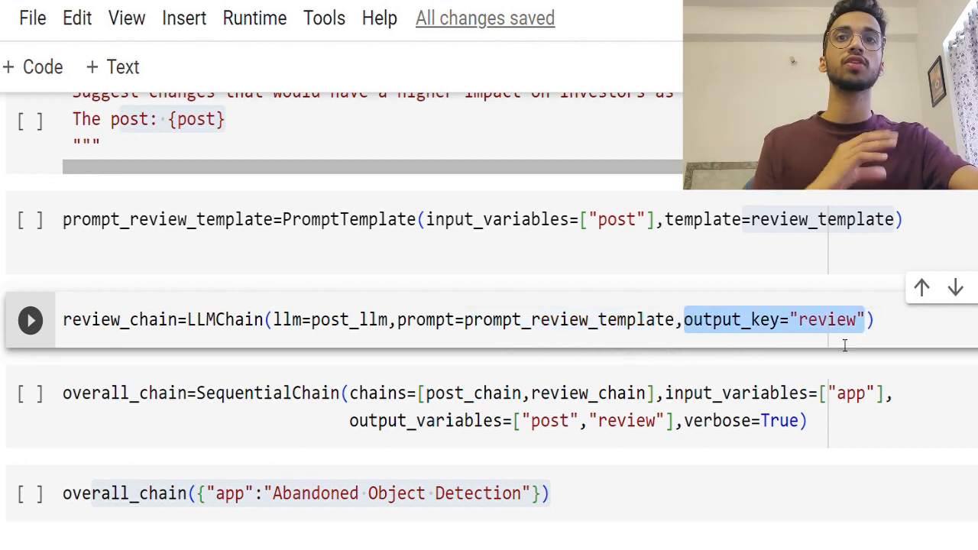
{"action": "scroll", "scroll_direction": "down", "scroll_amount": 3}
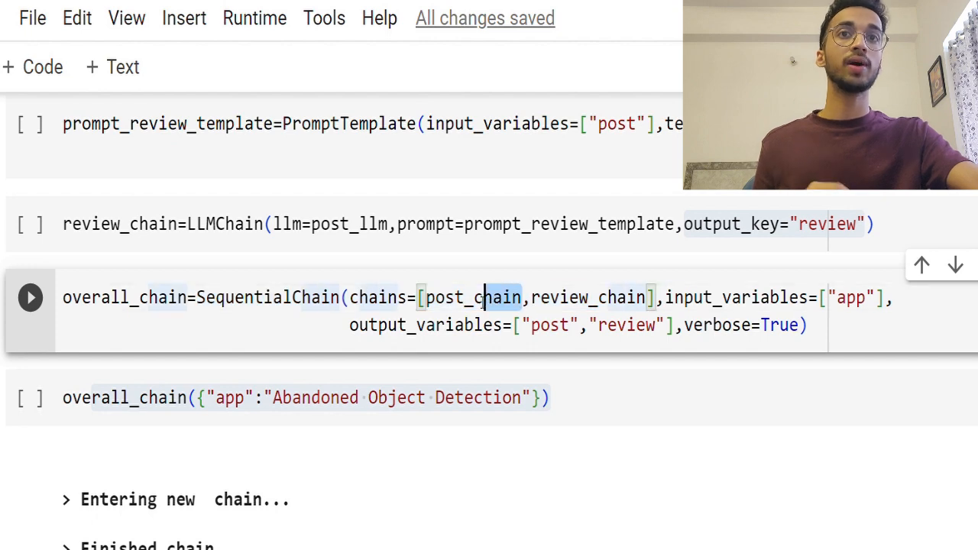
{"action": "double_click", "coordinate": [588, 297]}
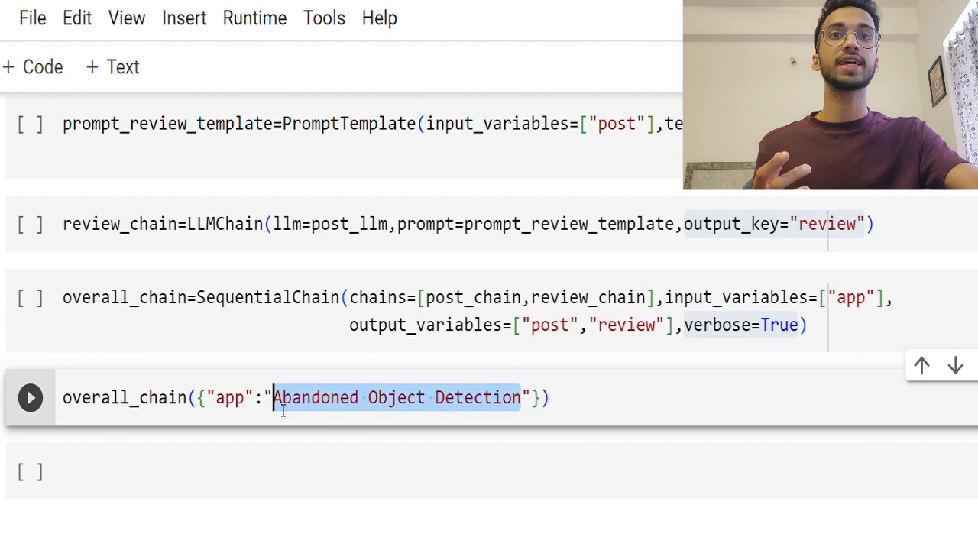
Set the overall_chain app value to 'Cattle Detection', run it, and select the generated post
{"action": "type", "text": "Cattle"}
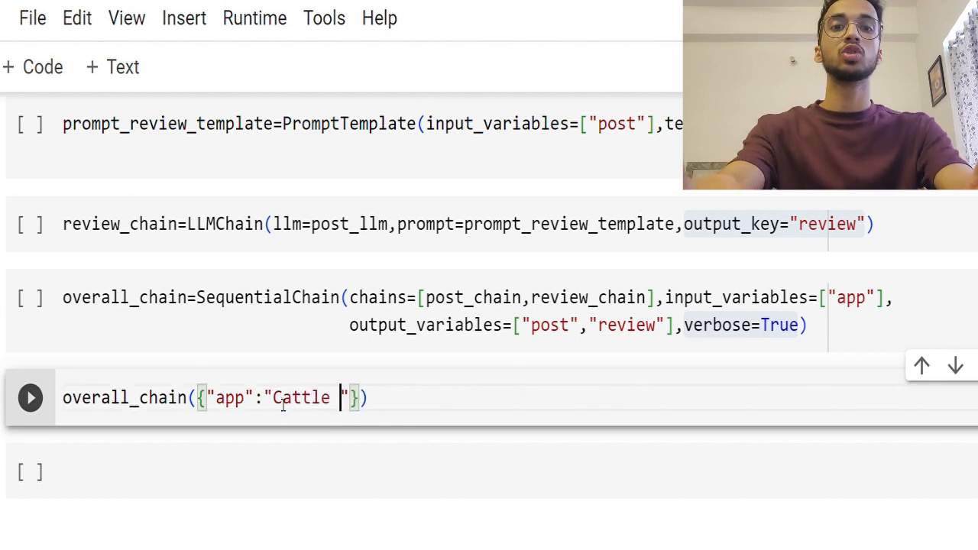
{"action": "type", "text": "Detector"}
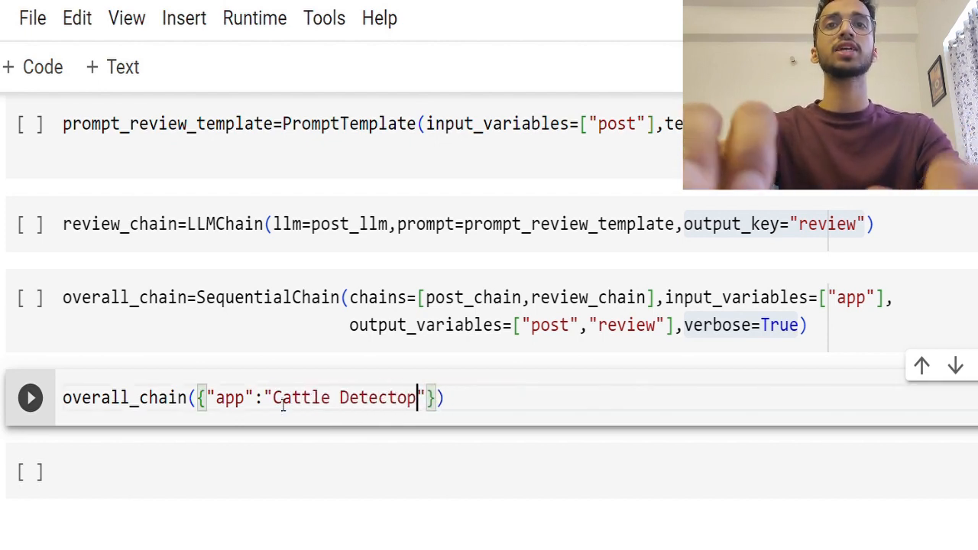
{"action": "type", "text": "ion"}
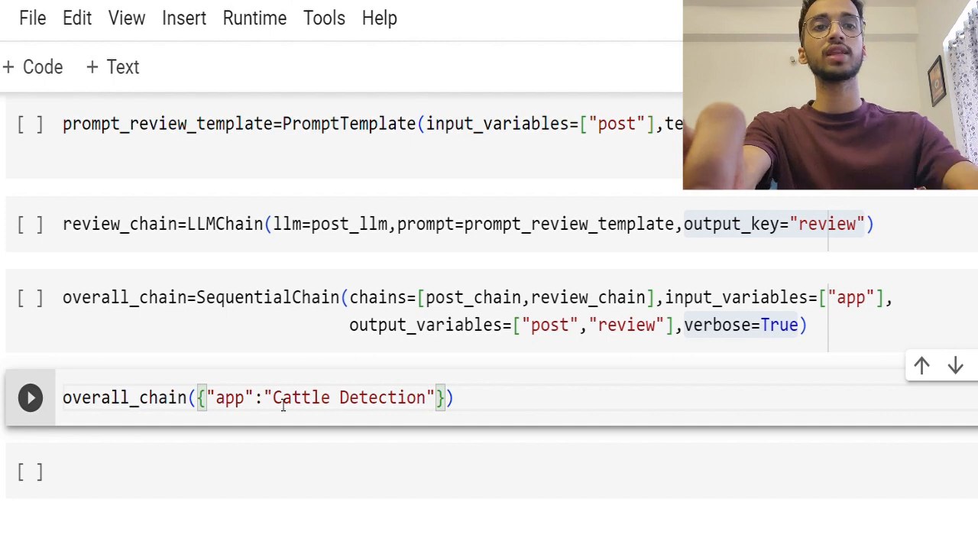
{"action": "left_click", "coordinate": [31, 398]}
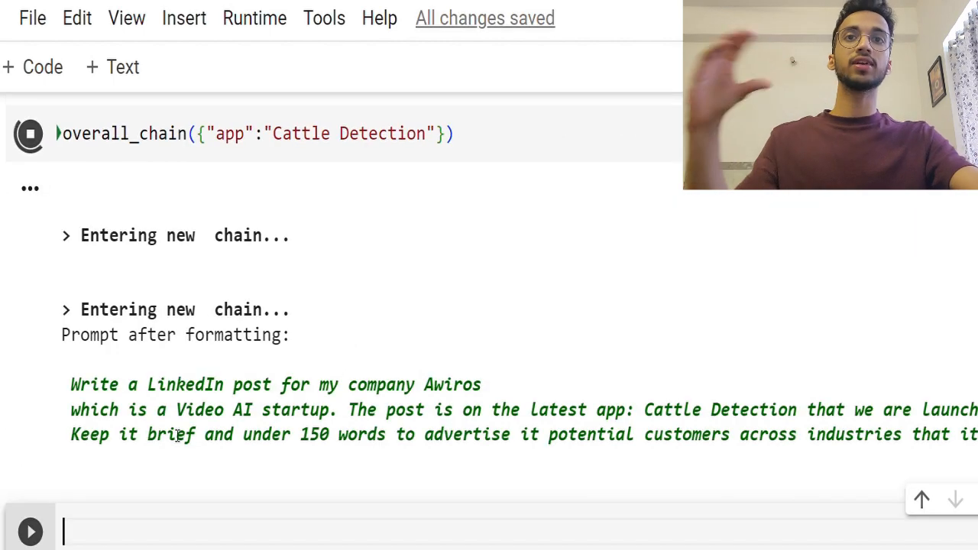
{"action": "left_click_drag", "start_coordinate": [71, 386], "coordinate": [312, 385]}
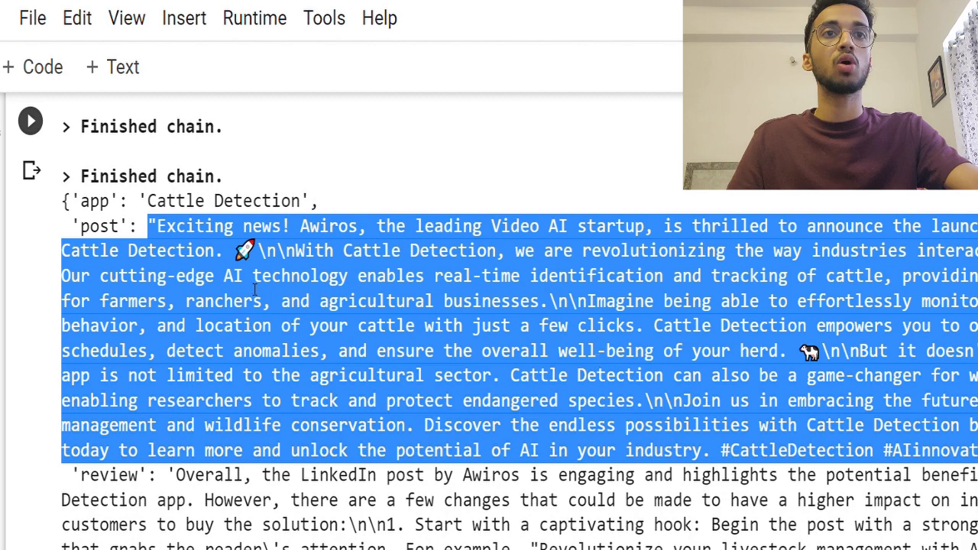
{"action": "scroll", "scroll_direction": "down", "scroll_amount": 3}
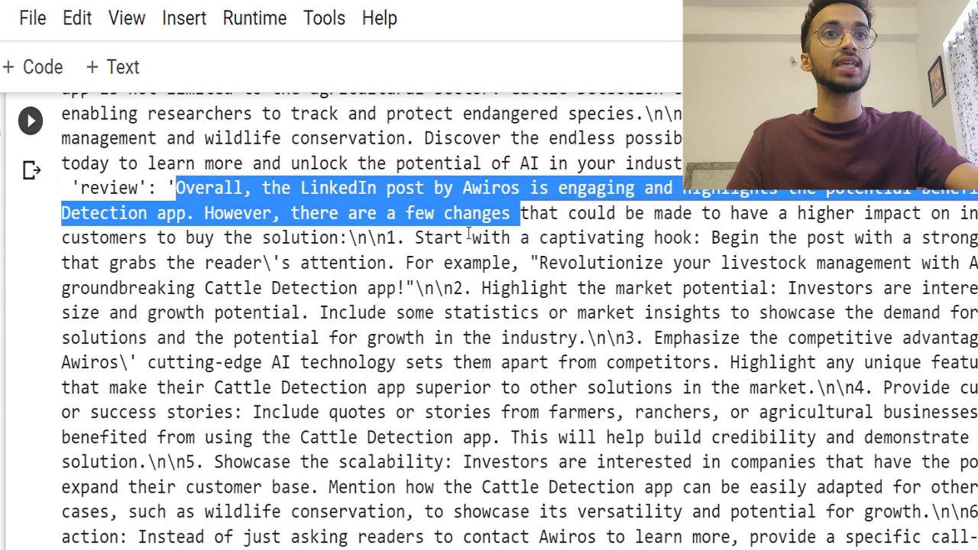
{"action": "left_click", "coordinate": [339, 222]}
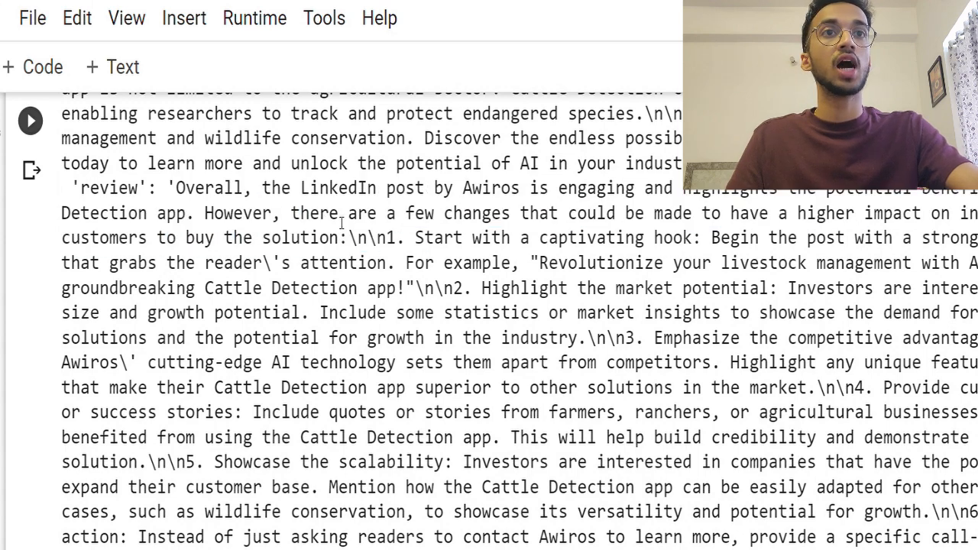